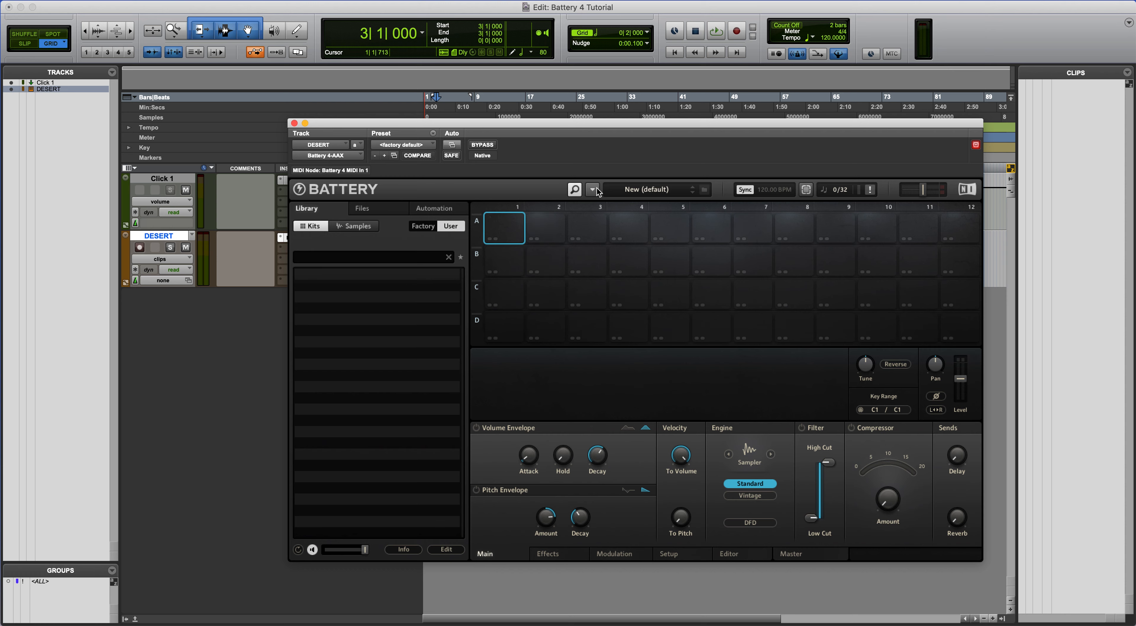
# - Reach the empty User library locations list in Preferences and start adding a folder
pyautogui.click(593, 189)
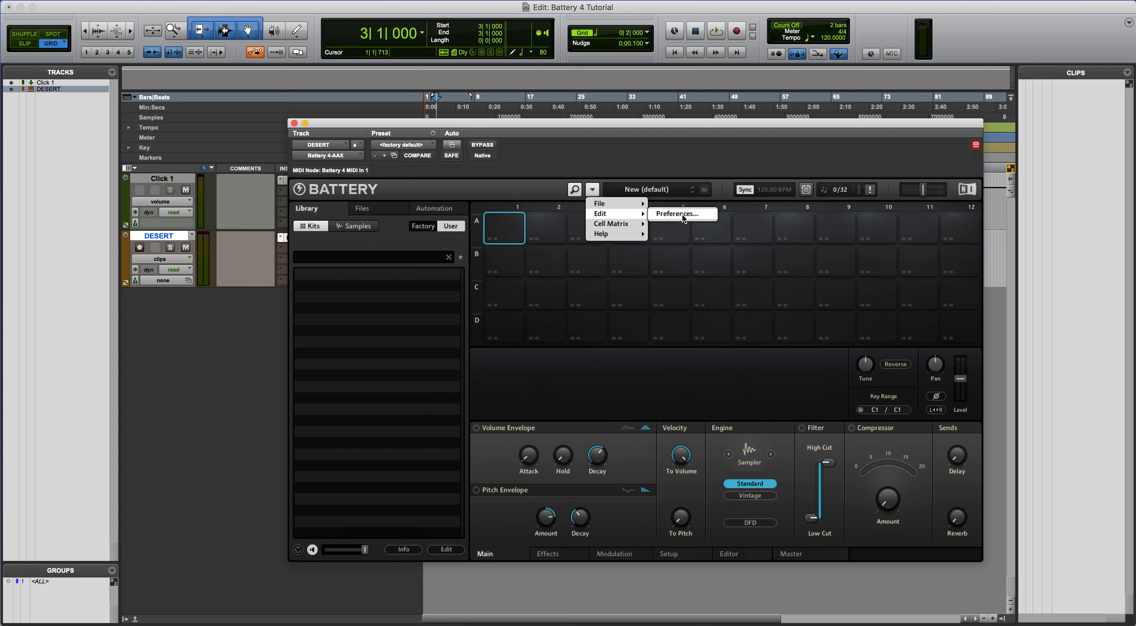
pyautogui.click(675, 214)
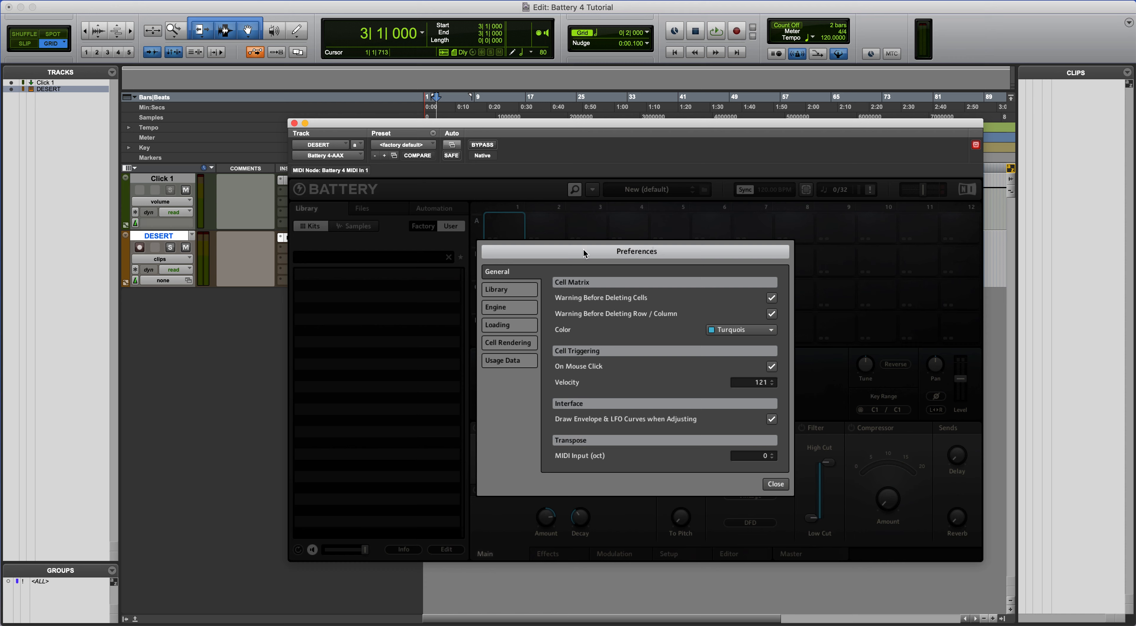
pyautogui.click(498, 289)
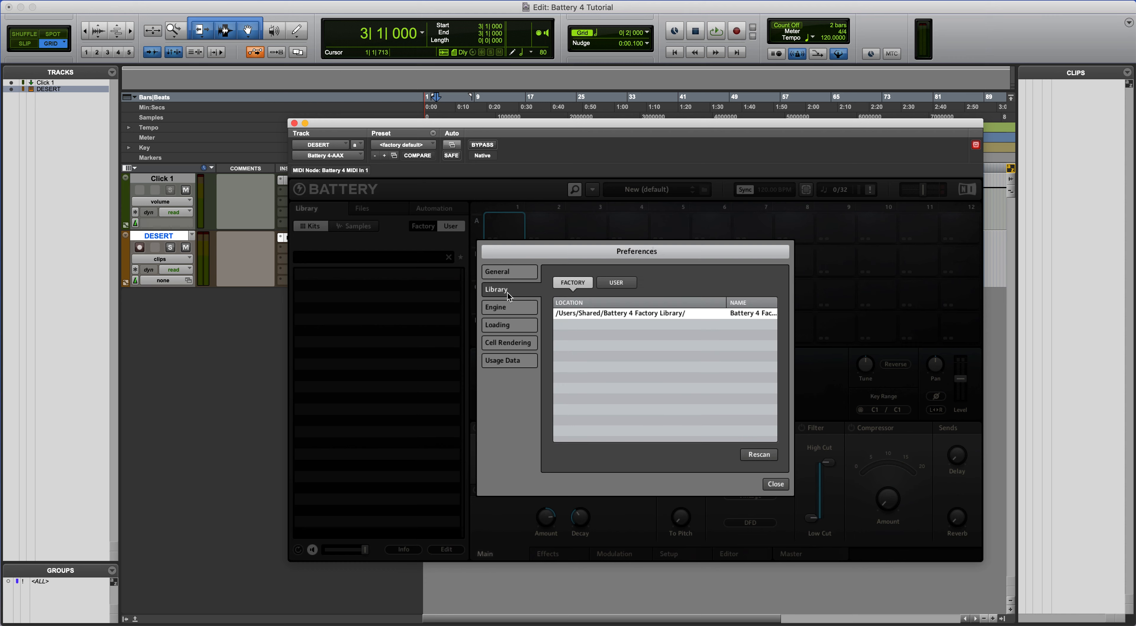
pyautogui.click(616, 283)
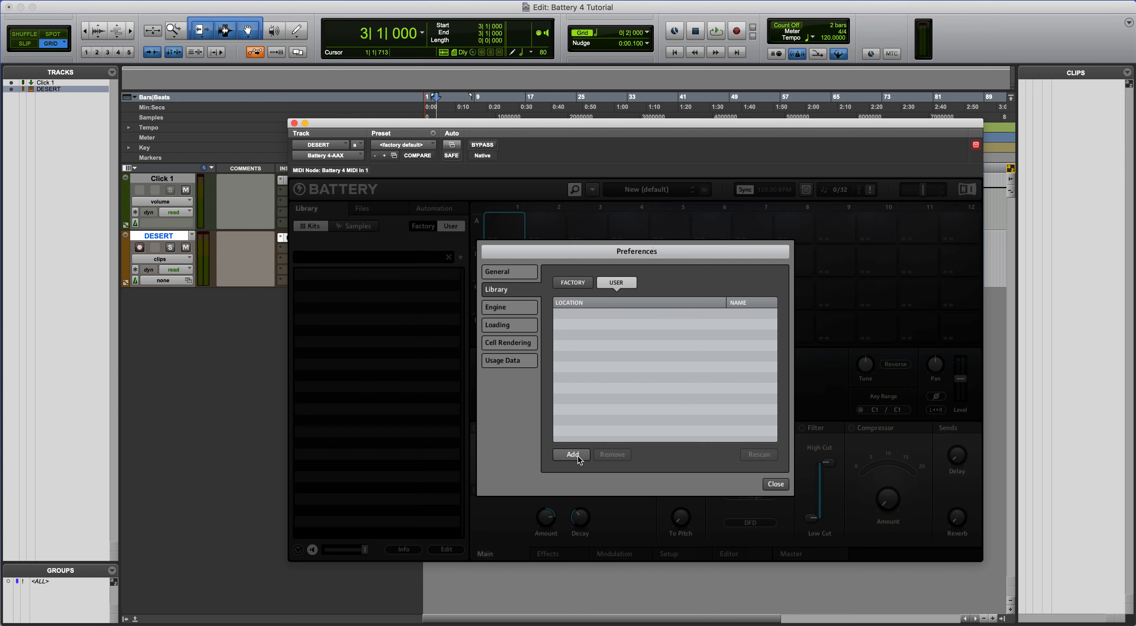
pyautogui.click(574, 454)
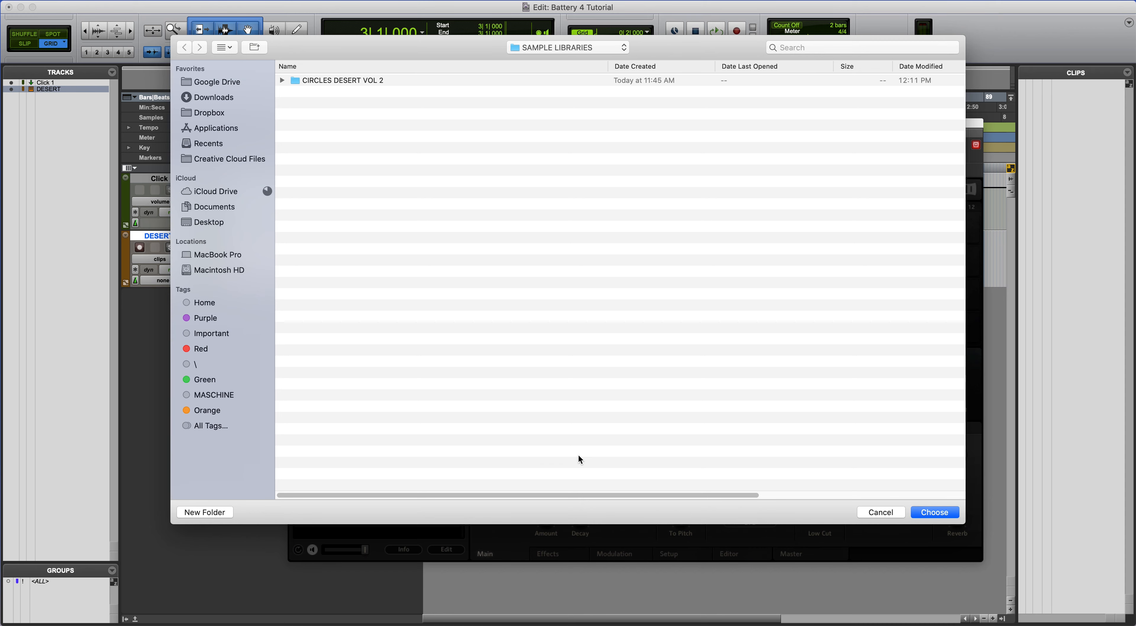
pyautogui.moveTo(561, 382)
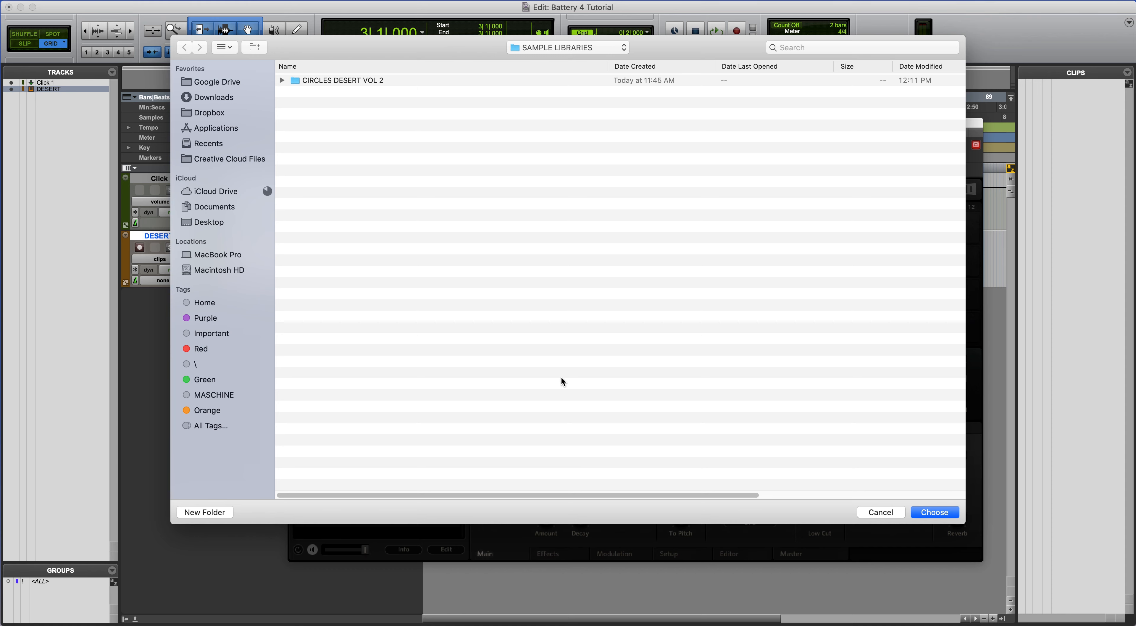
pyautogui.moveTo(387, 93)
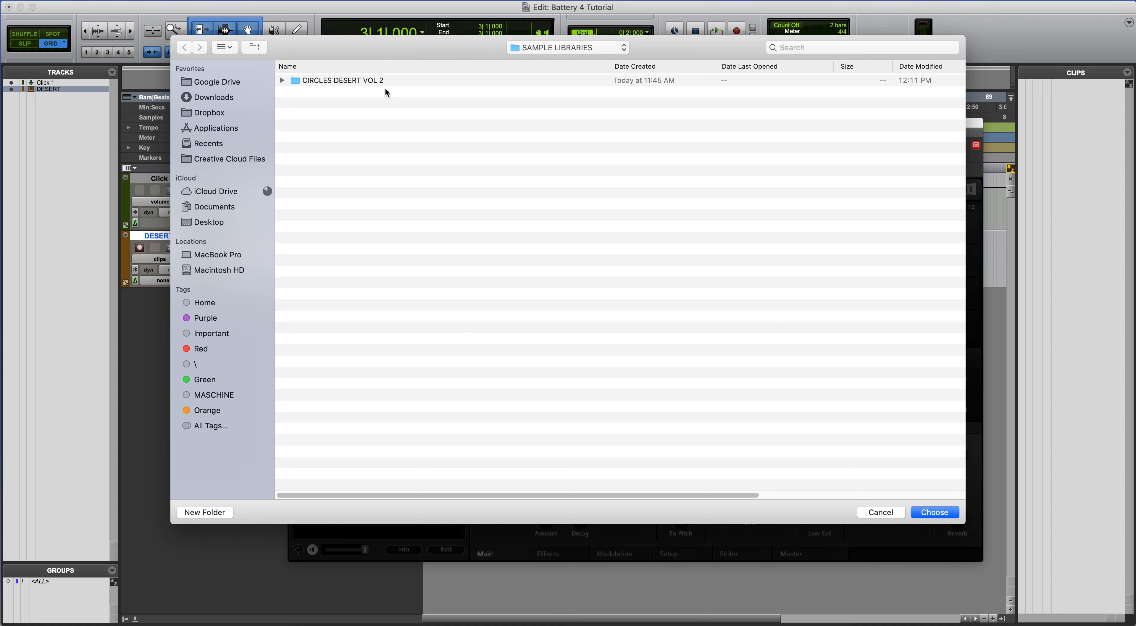
pyautogui.moveTo(391, 86)
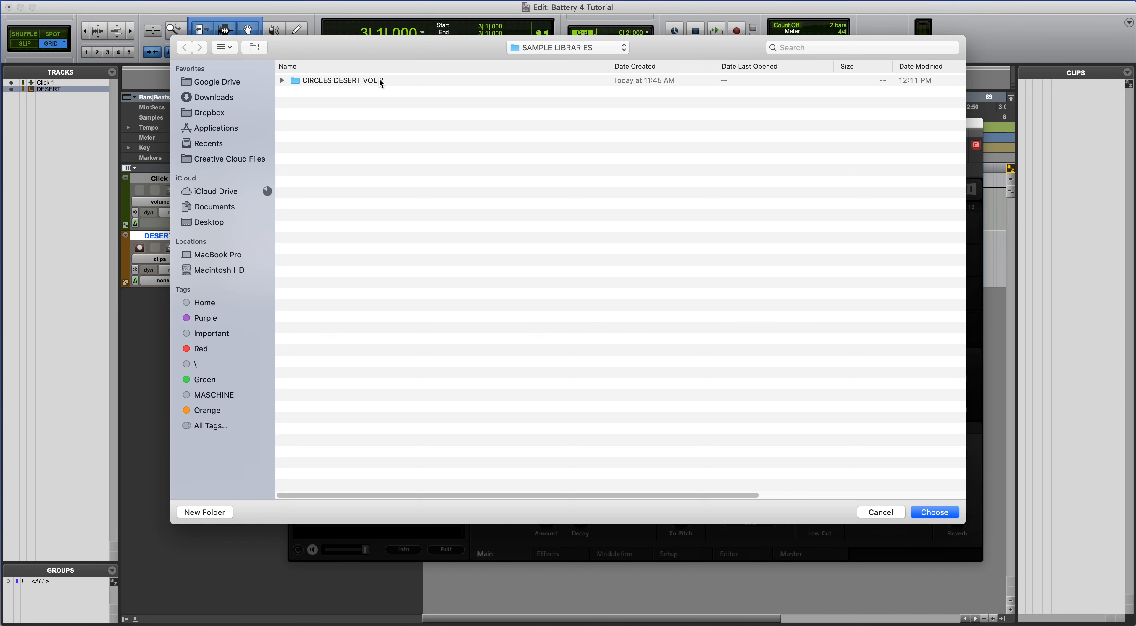
# - Choose the CIRCLES DESERT VOL 2 folder from Sample Libraries as the library location
pyautogui.click(341, 80)
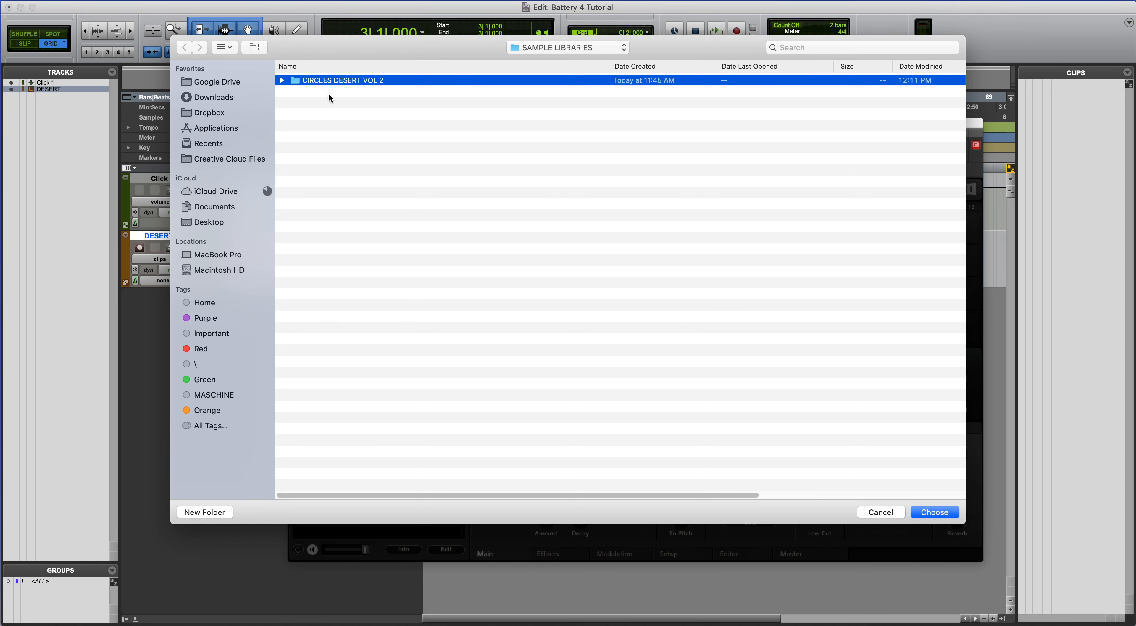
pyautogui.click(281, 81)
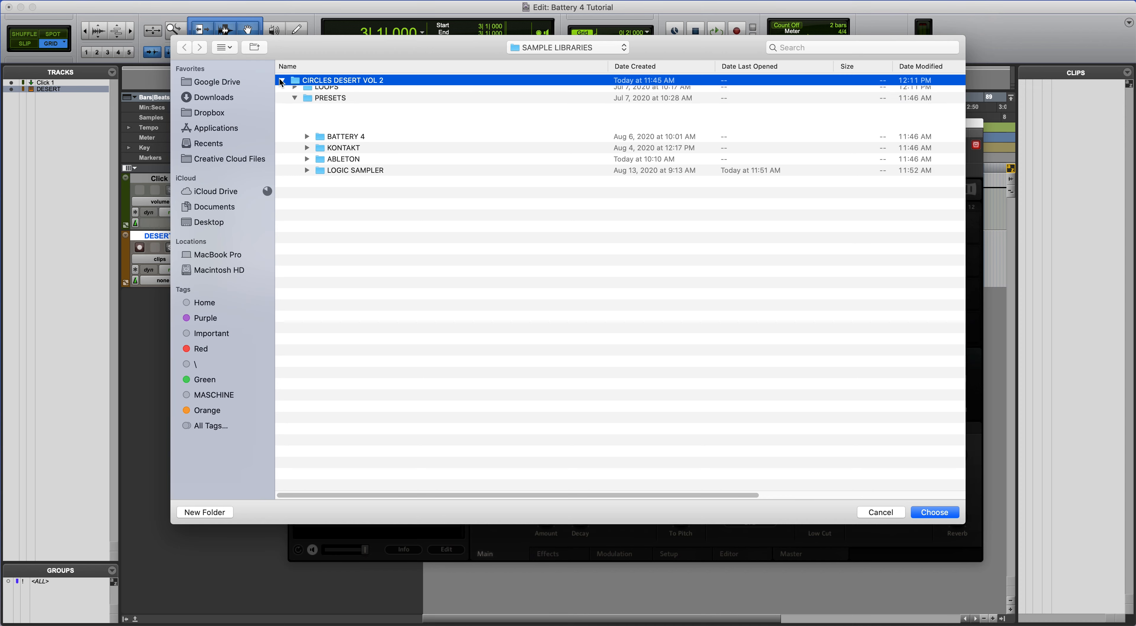
pyautogui.click(294, 80)
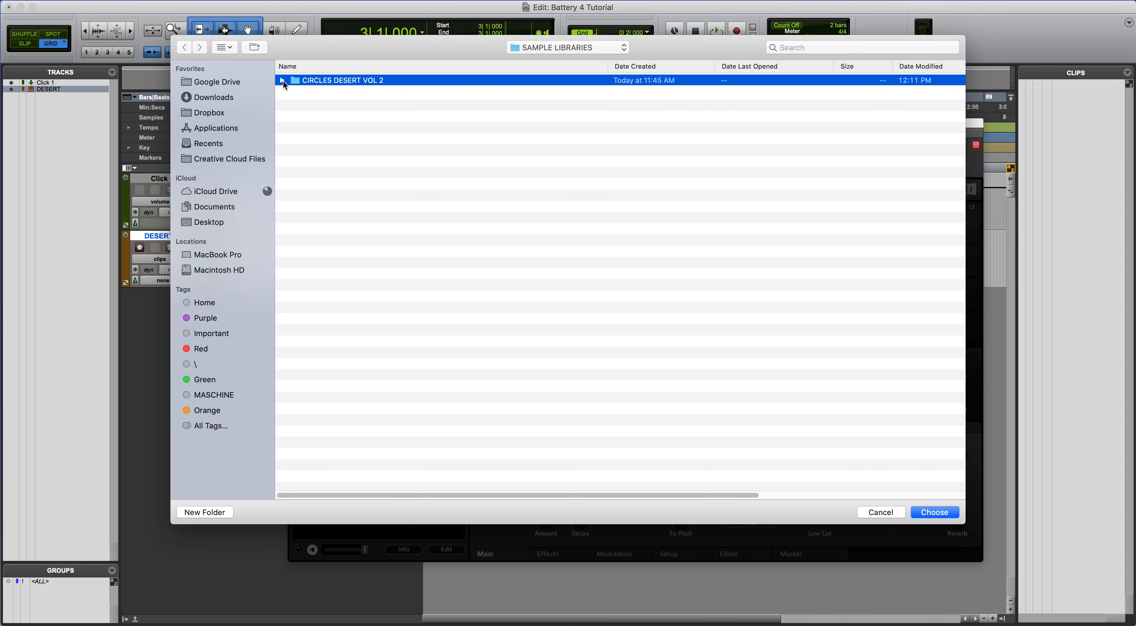
pyautogui.moveTo(365, 87)
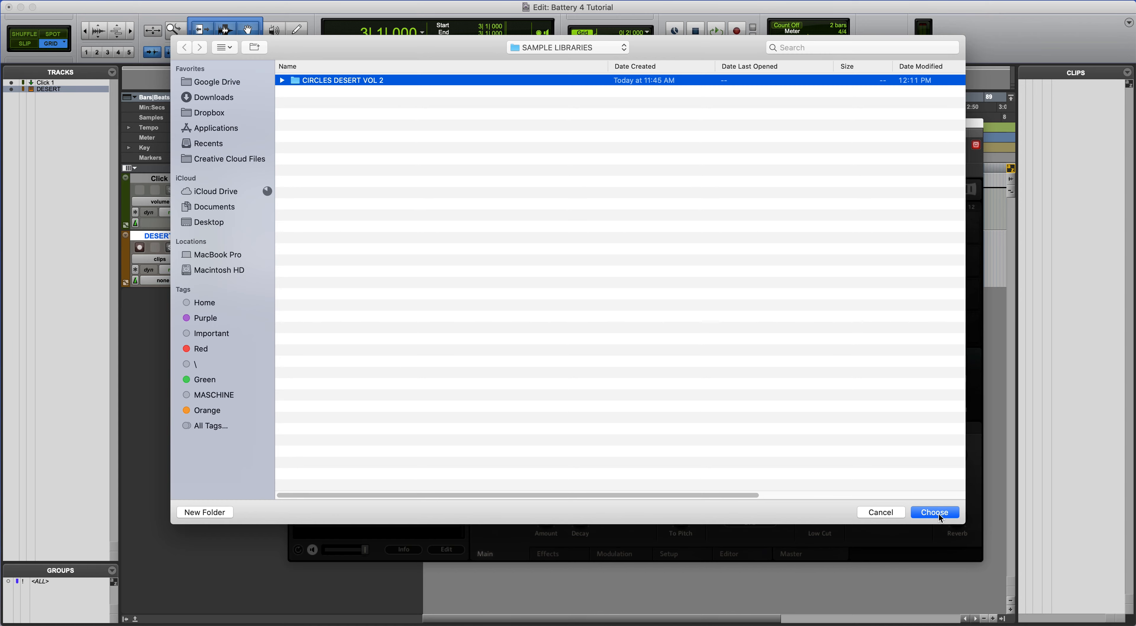
pyautogui.click(935, 513)
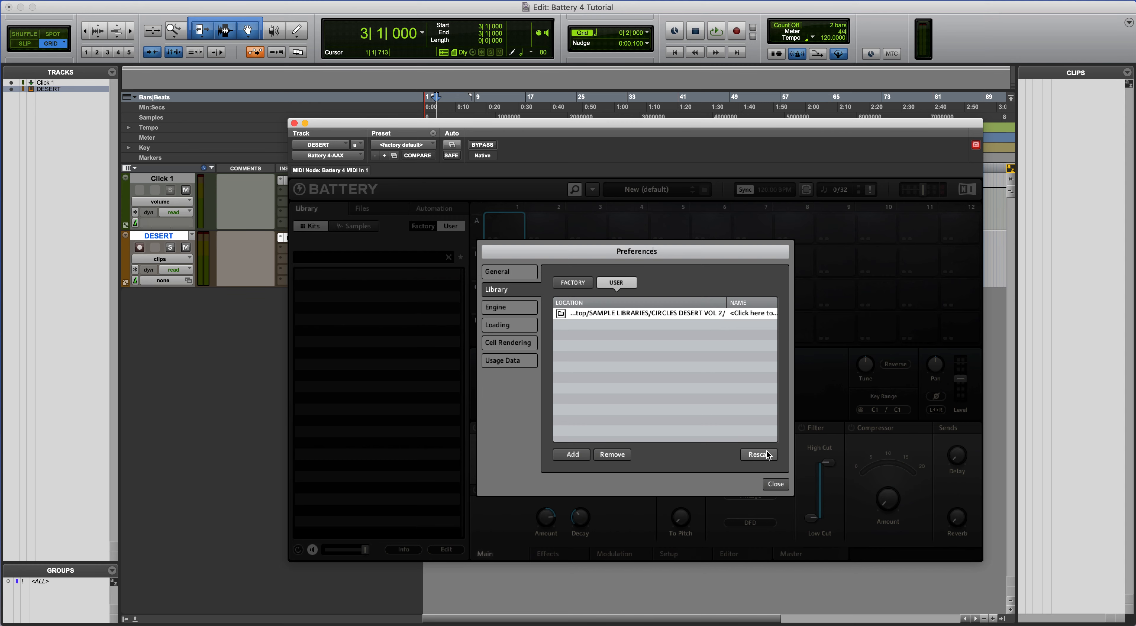
# - Rescan the user library so the Circles Desert kits appear, then close Preferences
pyautogui.click(759, 455)
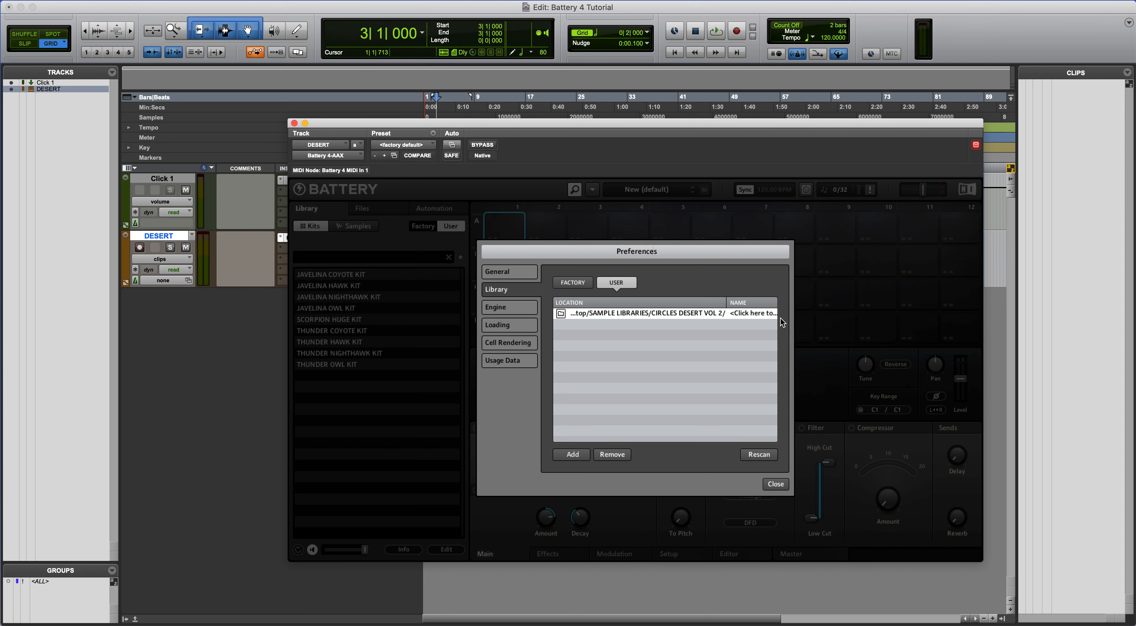
pyautogui.click(775, 485)
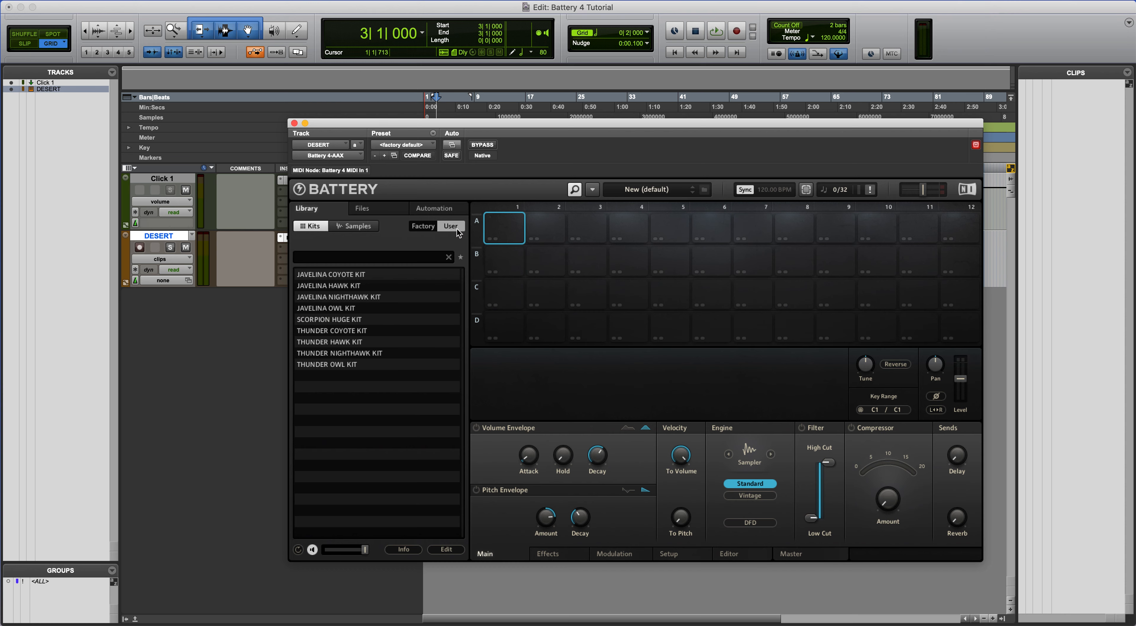
pyautogui.click(423, 226)
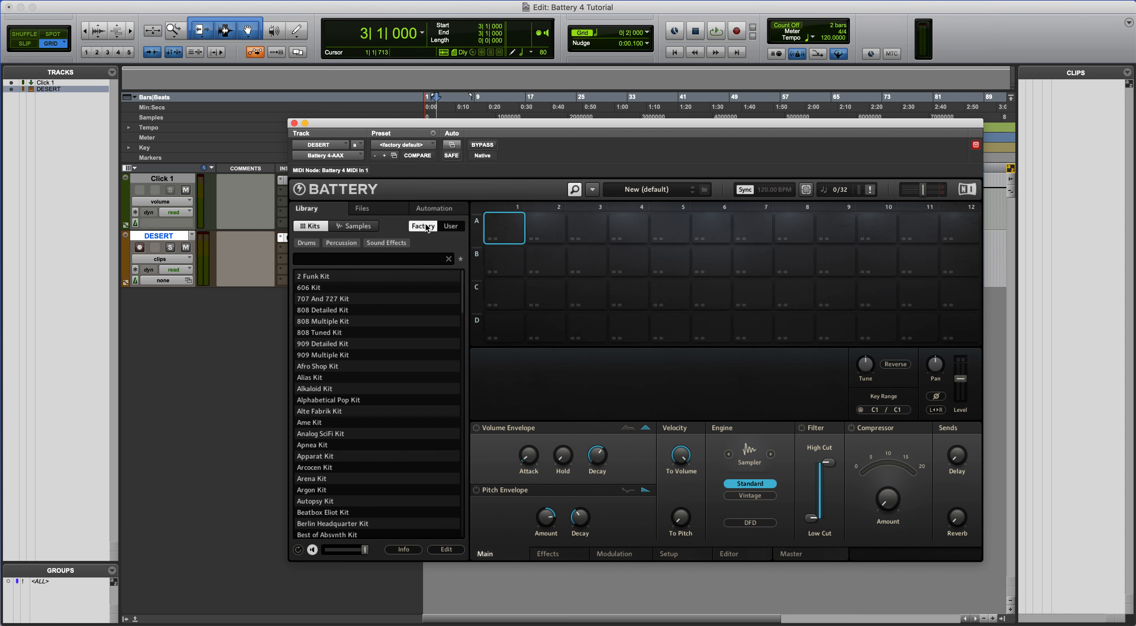
pyautogui.click(449, 226)
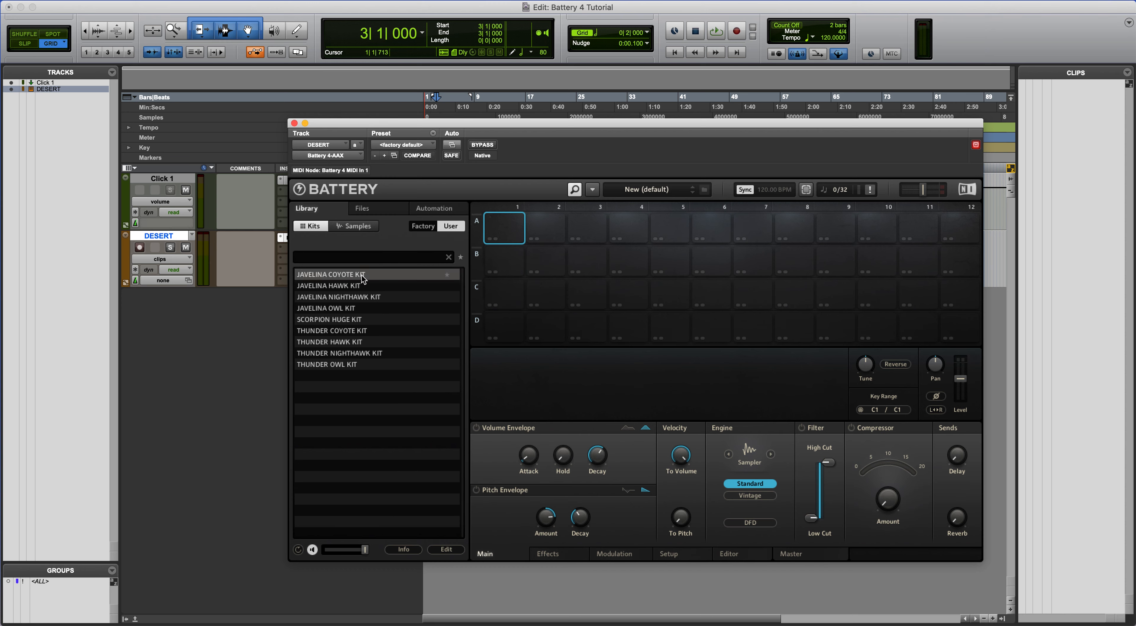
pyautogui.moveTo(359, 365)
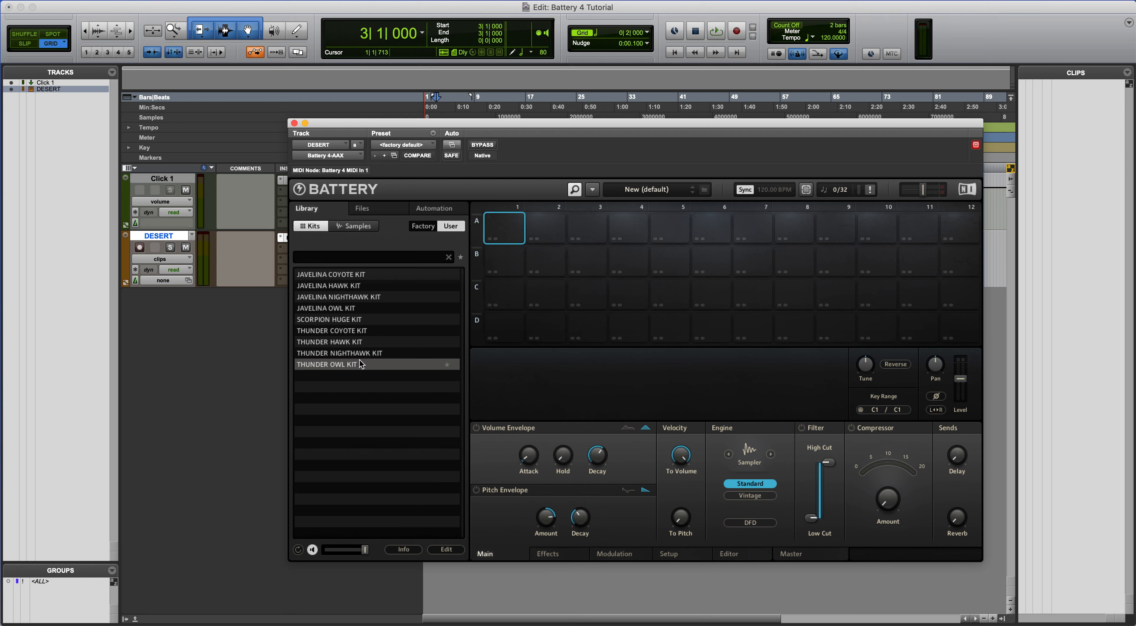
pyautogui.click(359, 226)
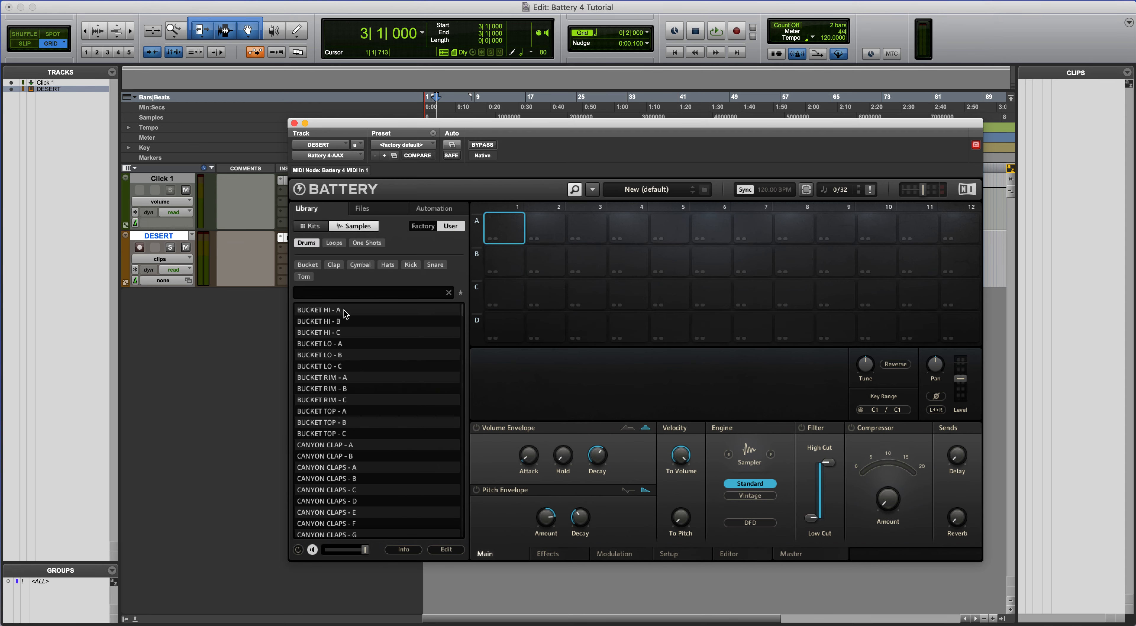
pyautogui.click(334, 243)
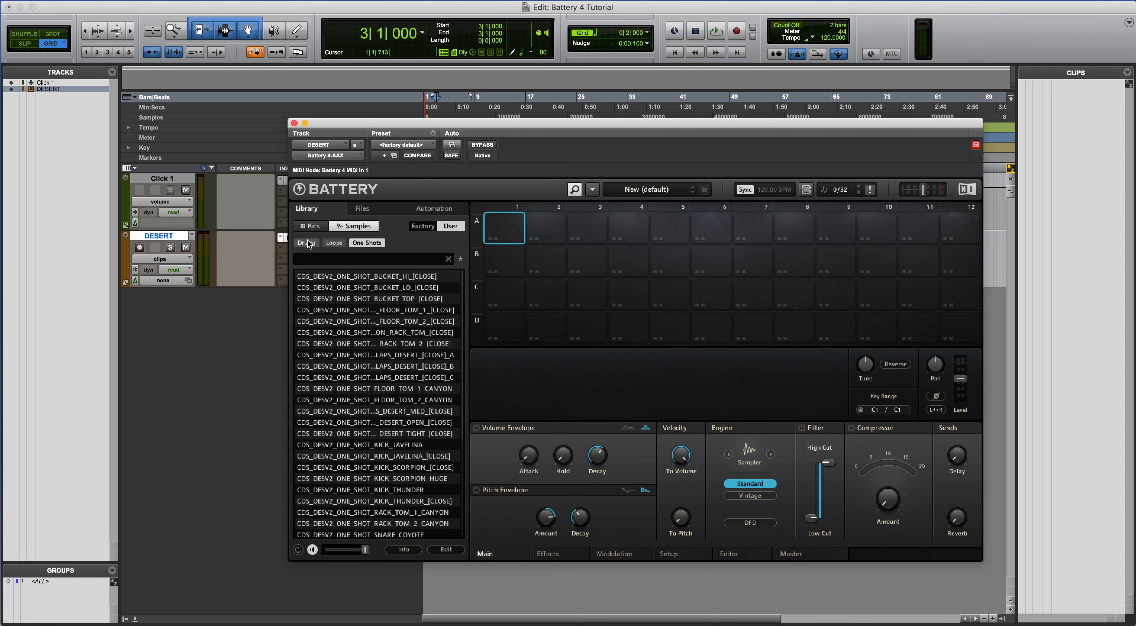
pyautogui.click(306, 243)
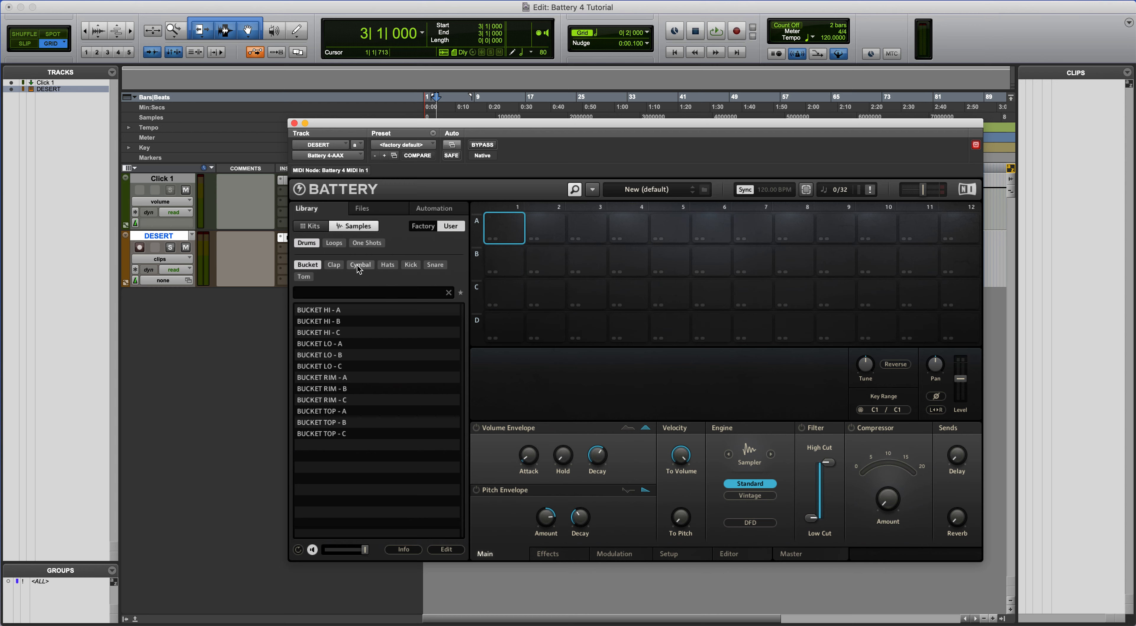
pyautogui.click(315, 226)
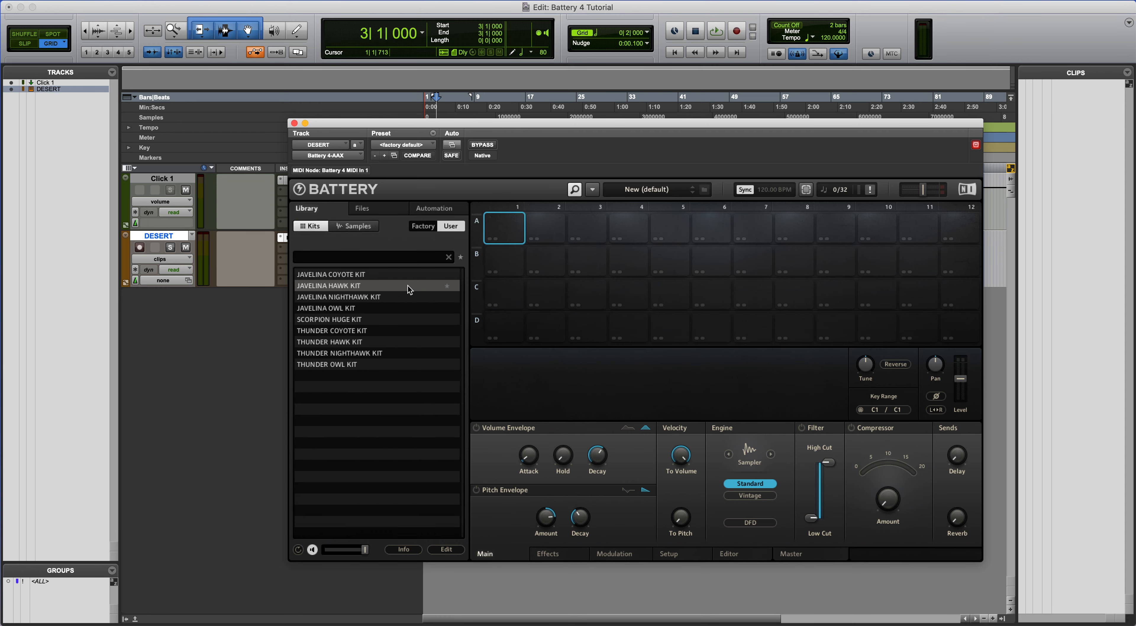
pyautogui.moveTo(355, 342)
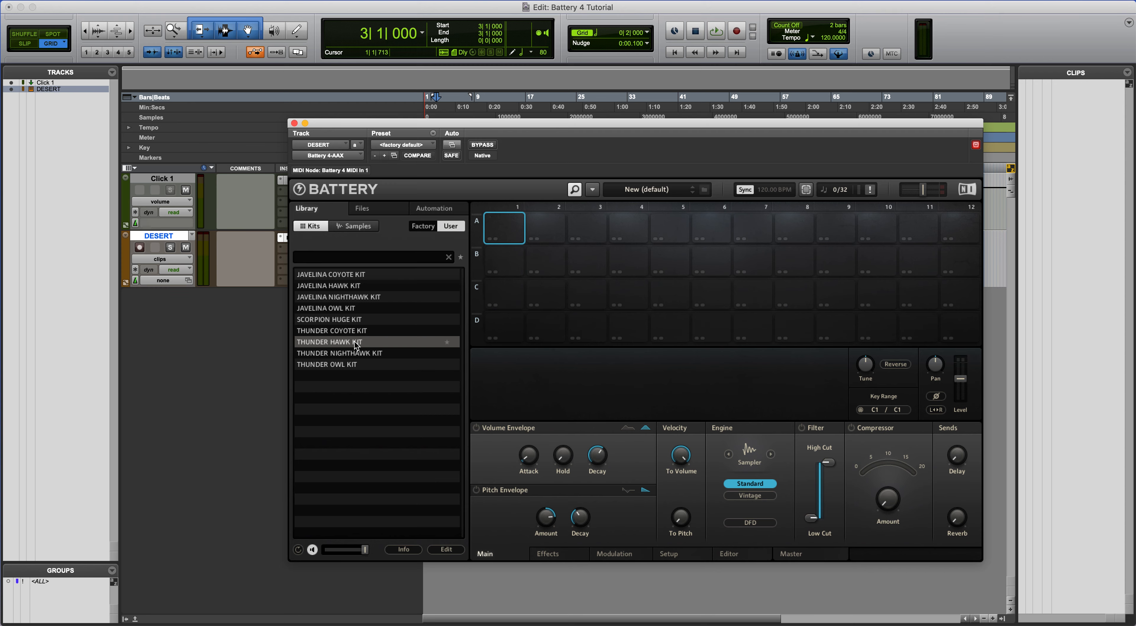
# - Arm the DESERT track and load Thunder Hawk, Javelina Owl, then Javelina Coyote kit
pyautogui.doubleClick(329, 342)
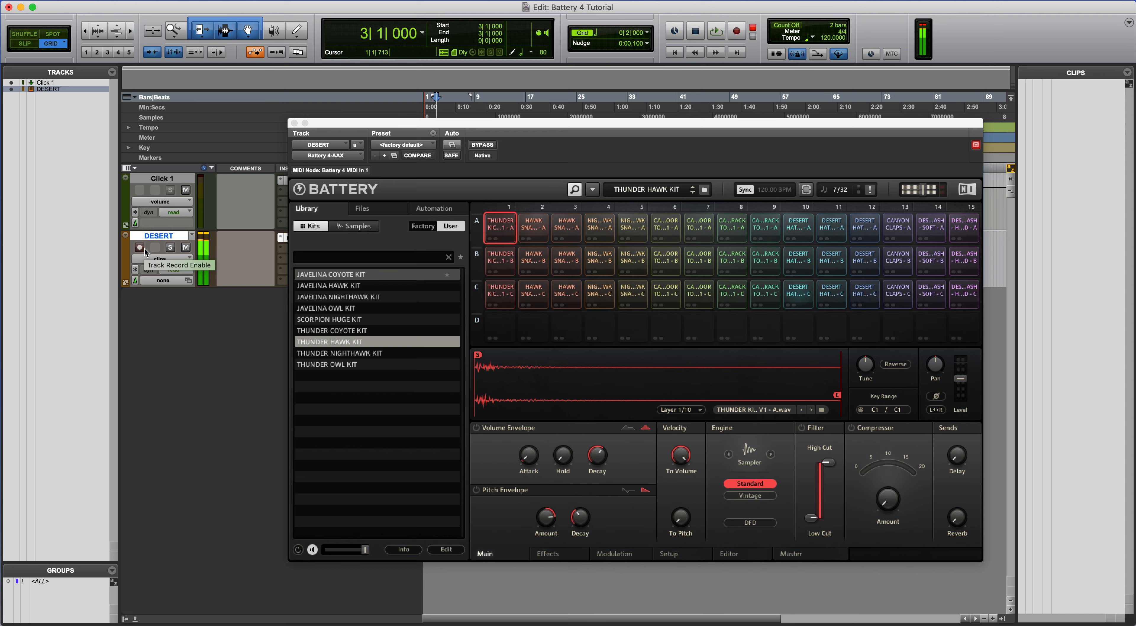
pyautogui.click(139, 248)
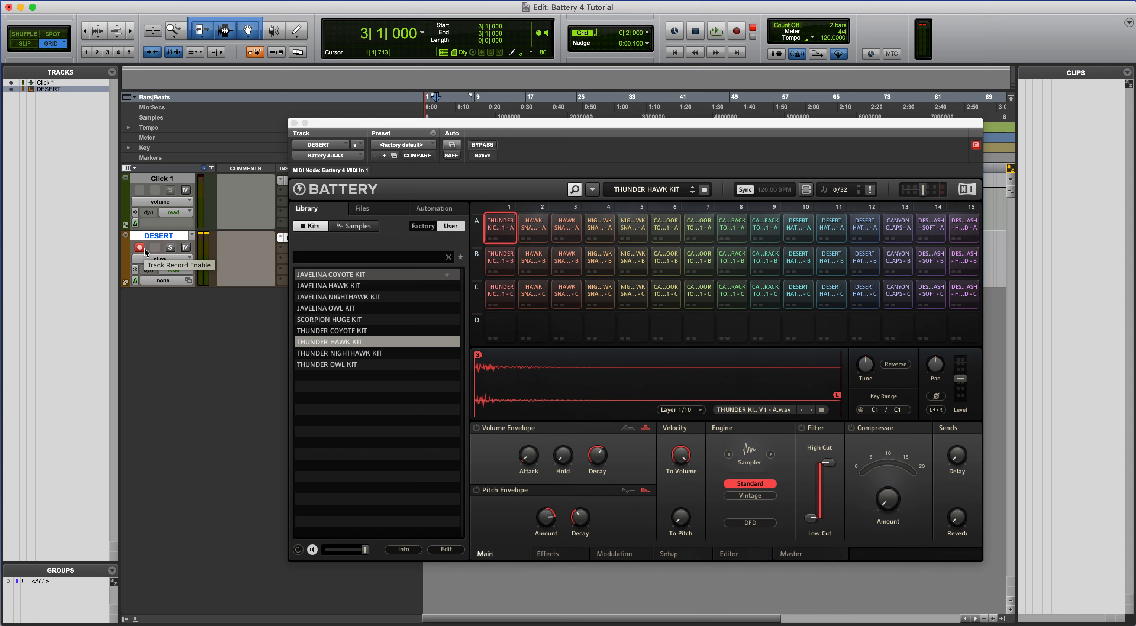
pyautogui.click(139, 246)
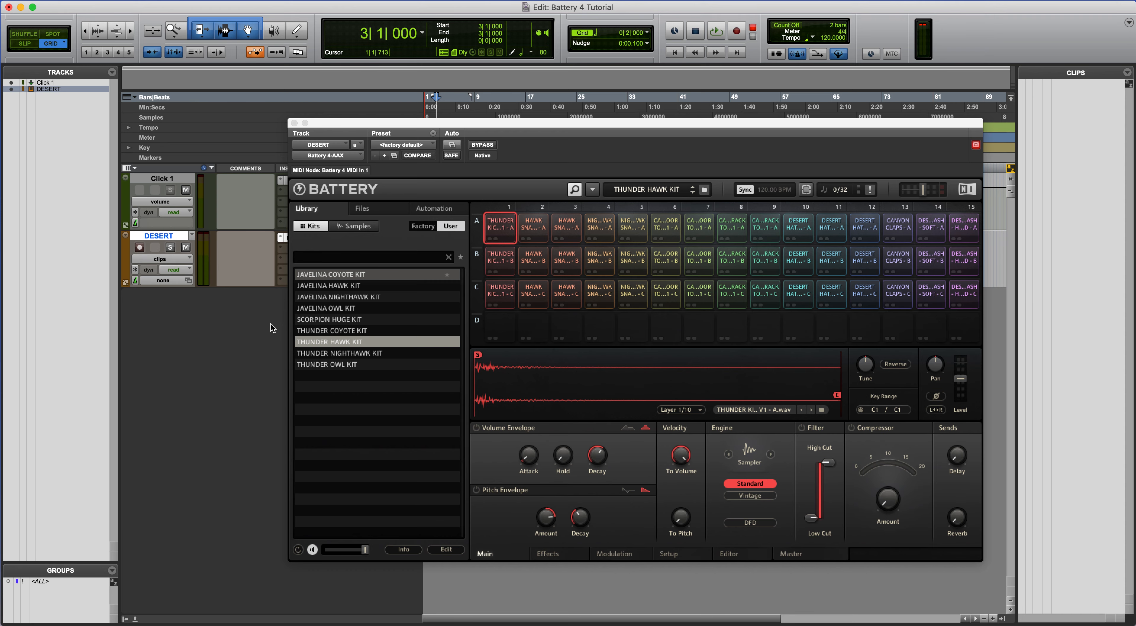
pyautogui.click(326, 307)
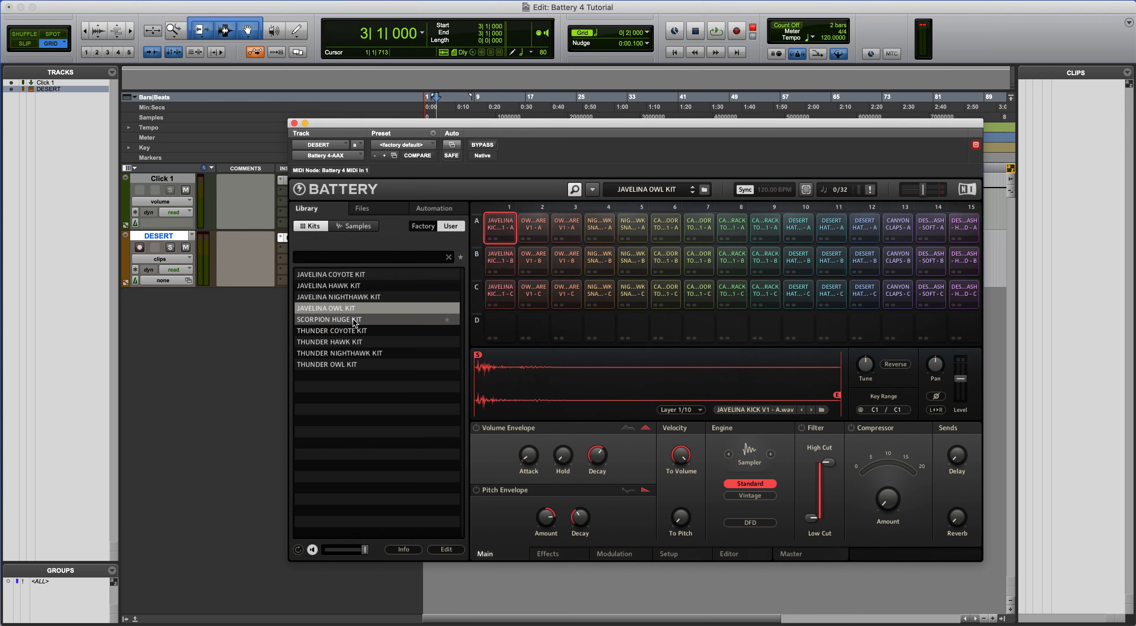
pyautogui.click(329, 274)
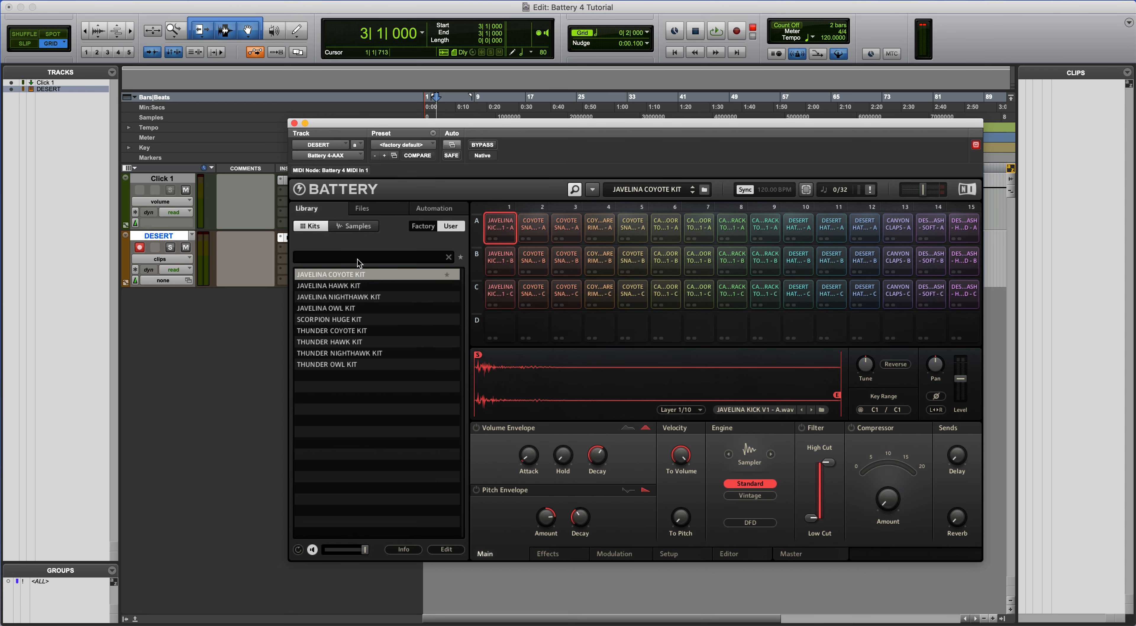
# - Browse user samples filtered to drums and claps, then return to the user kit list
pyautogui.click(358, 226)
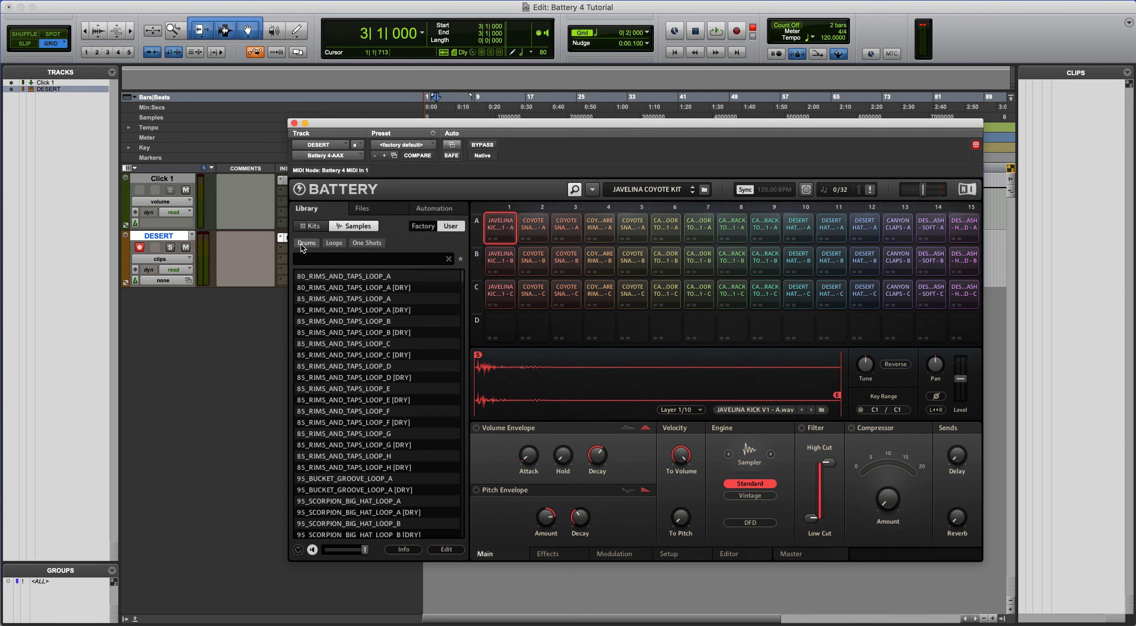
pyautogui.click(307, 242)
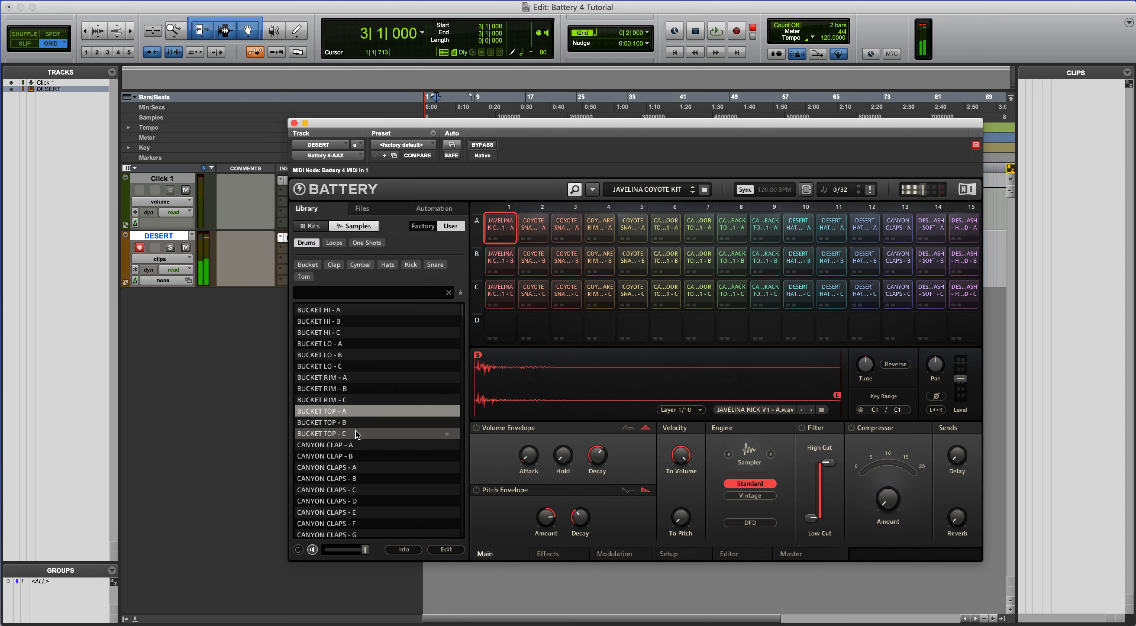
pyautogui.click(333, 264)
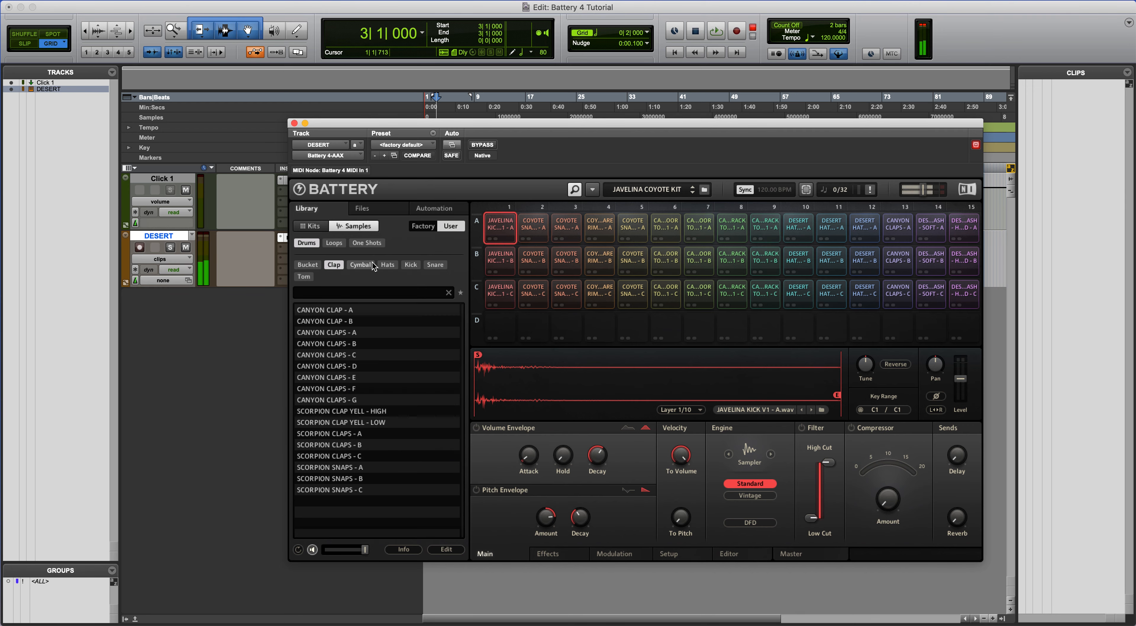
pyautogui.click(334, 243)
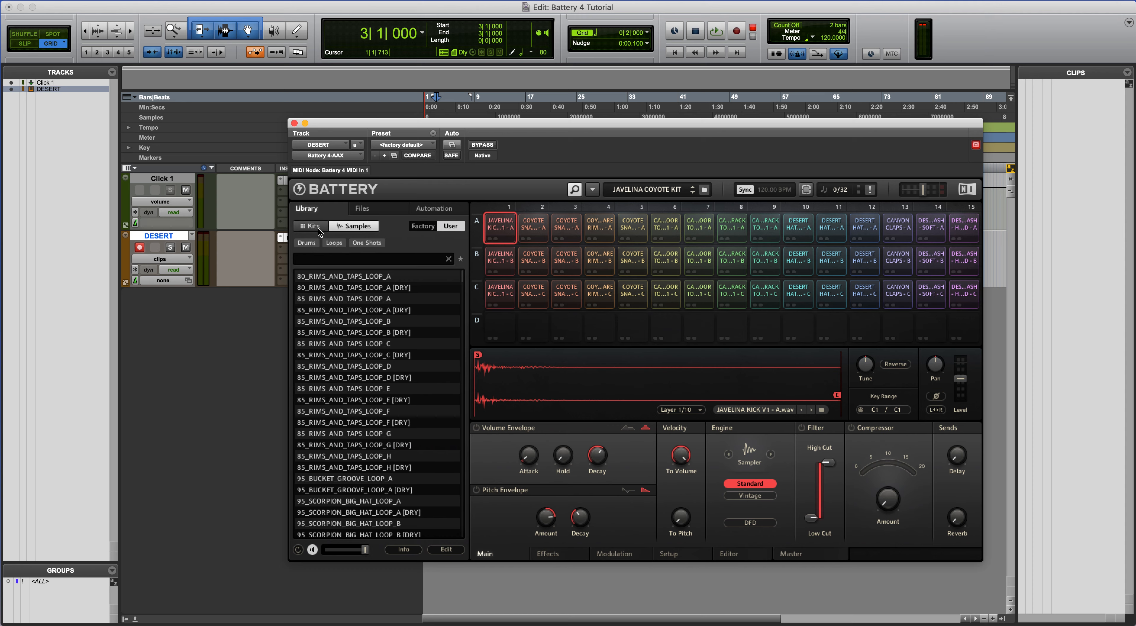
pyautogui.click(311, 226)
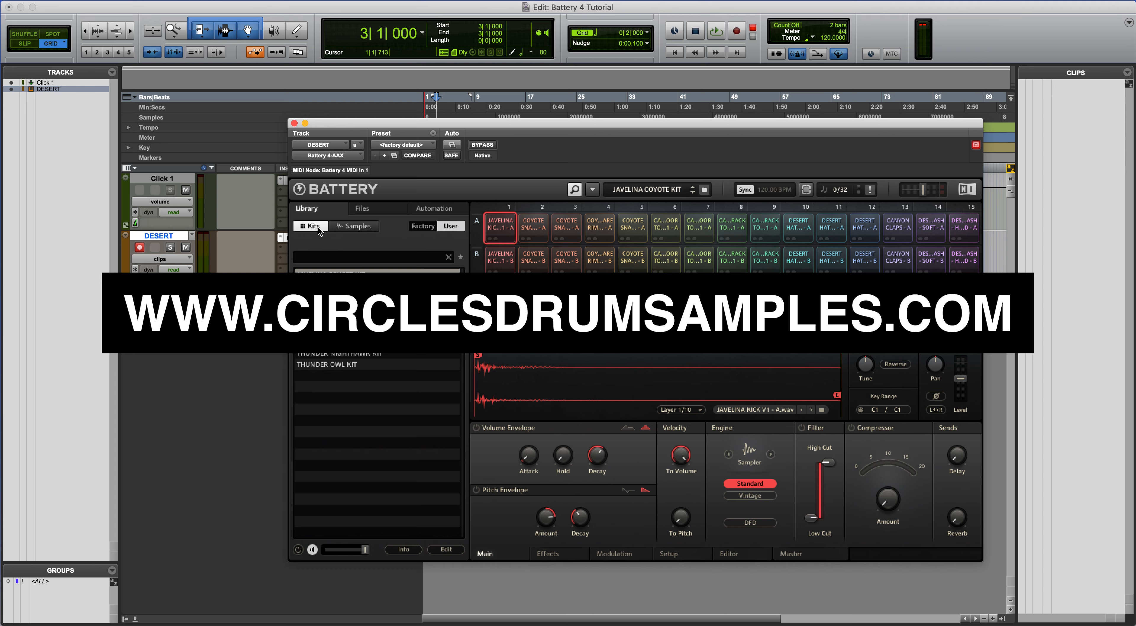
pyautogui.click(311, 226)
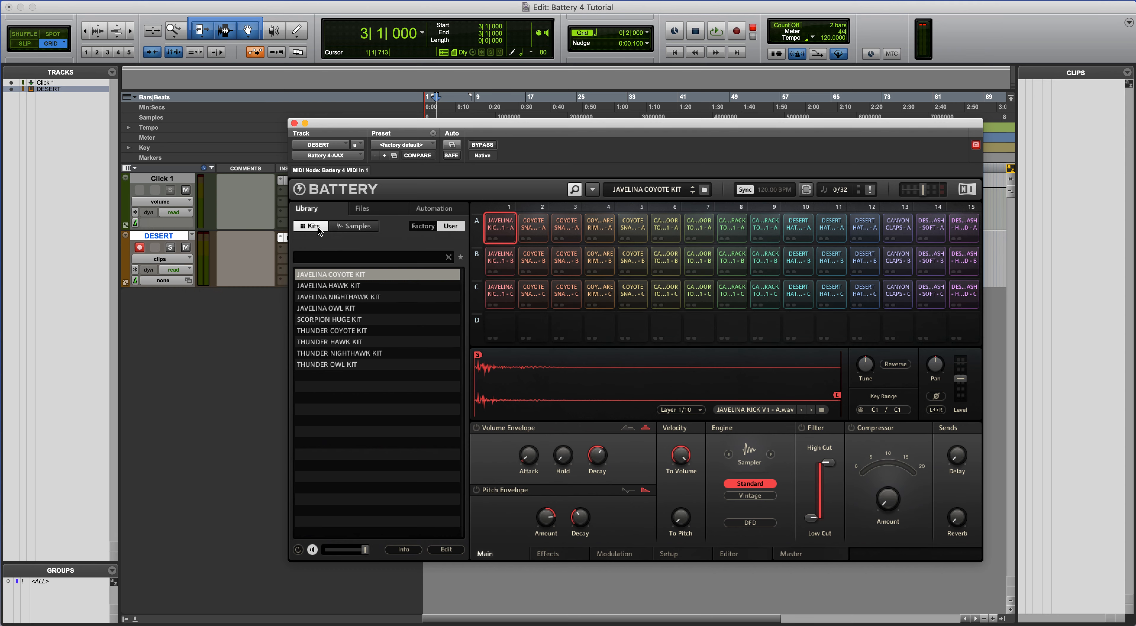